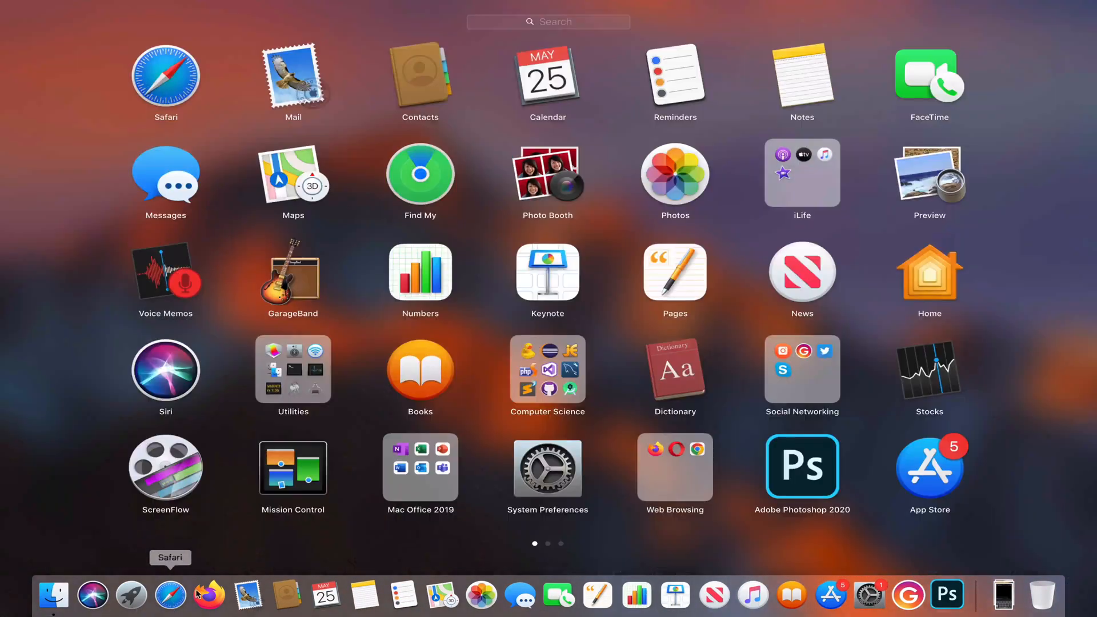
Step: Launch Microsoft Teams from Launchpad so the Social Media channel loads
click(421, 469)
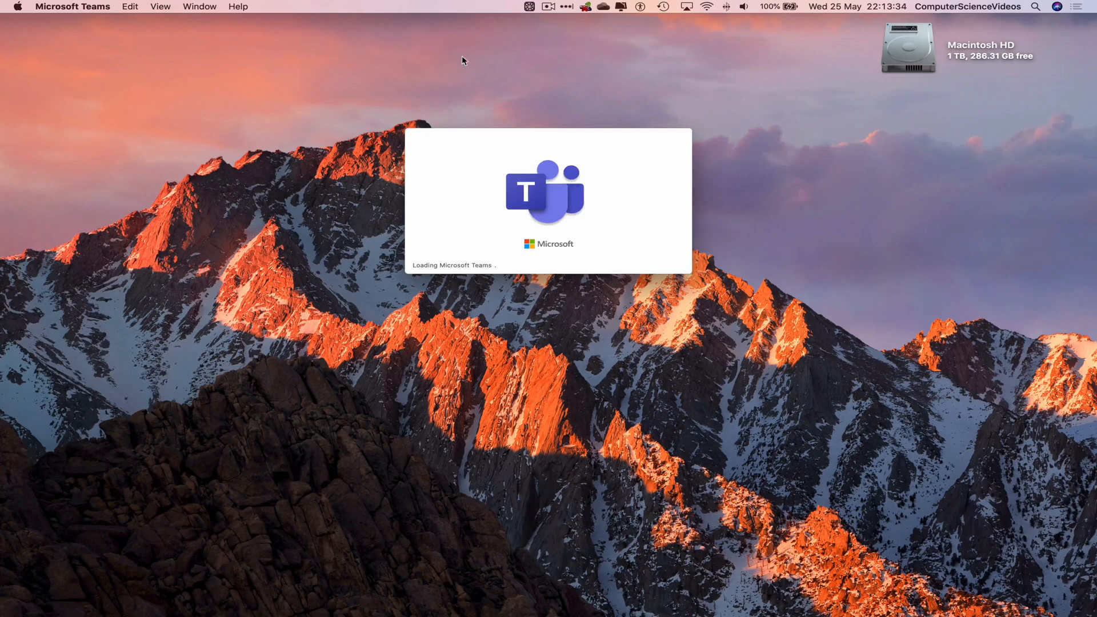
mouse_move(508, 233)
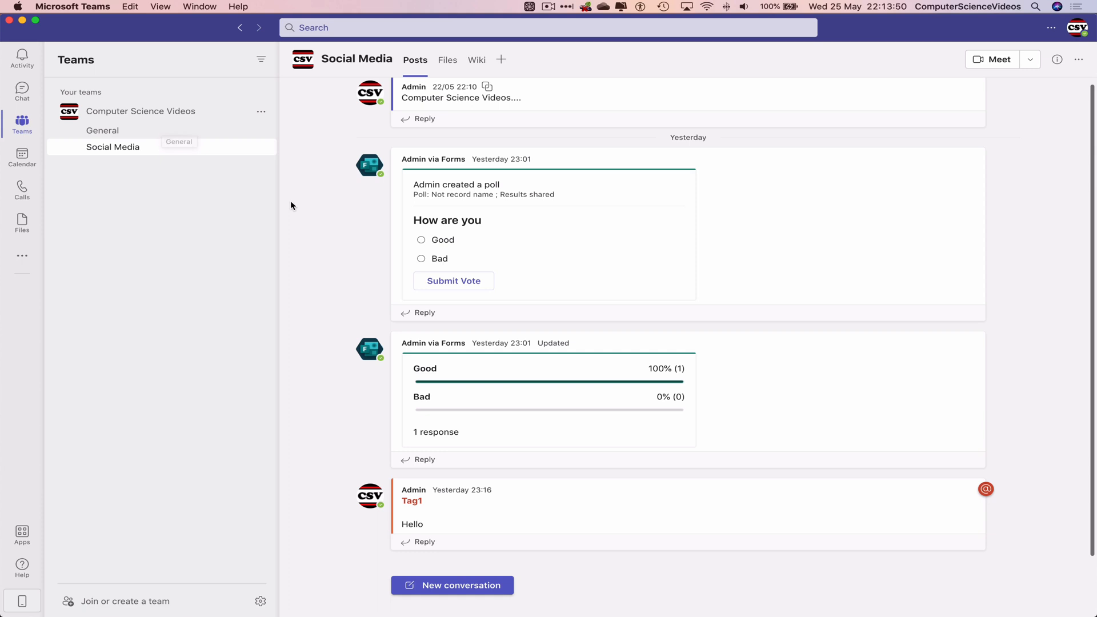
mouse_move(298, 205)
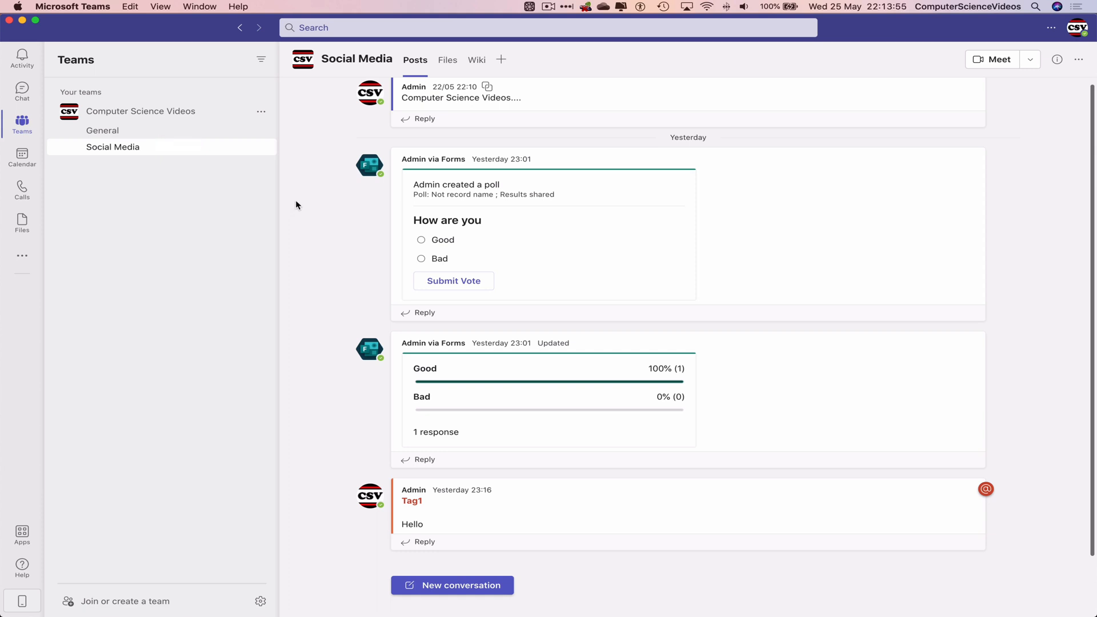
mouse_move(302, 207)
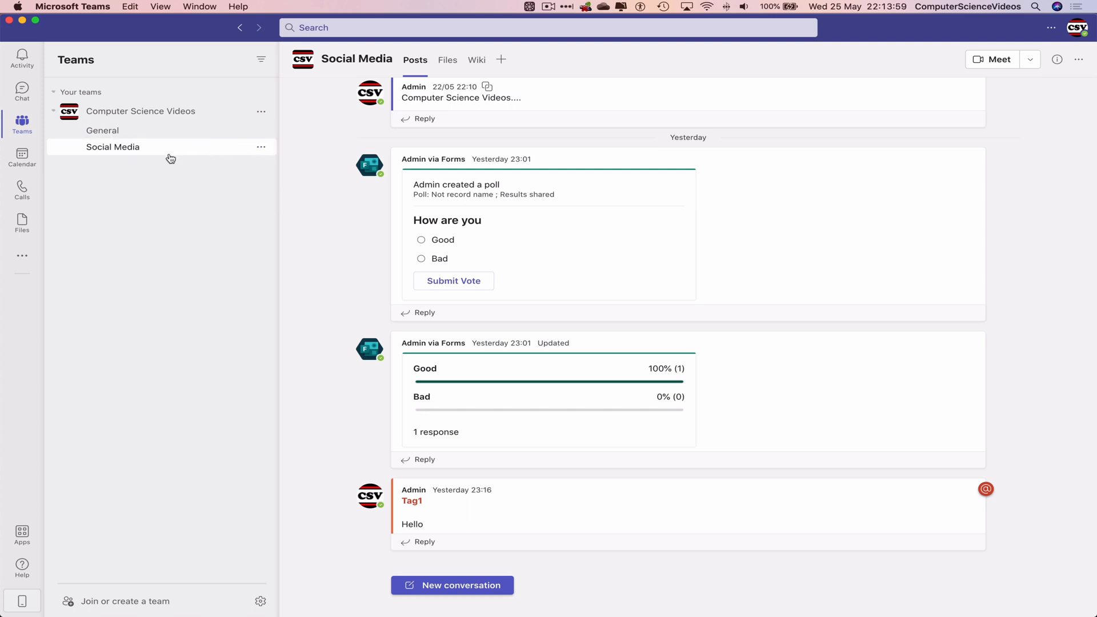
mouse_move(146, 135)
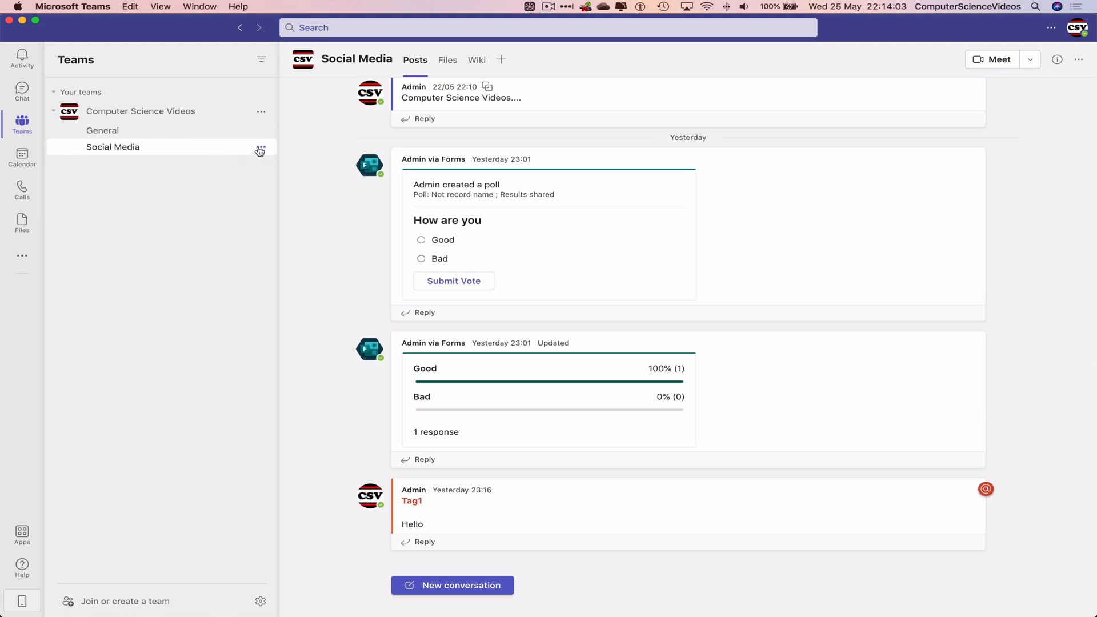
Step: View the Social Media channel's edit settings, cancel without changes, and show the Computer Science Videos team's options
click(260, 146)
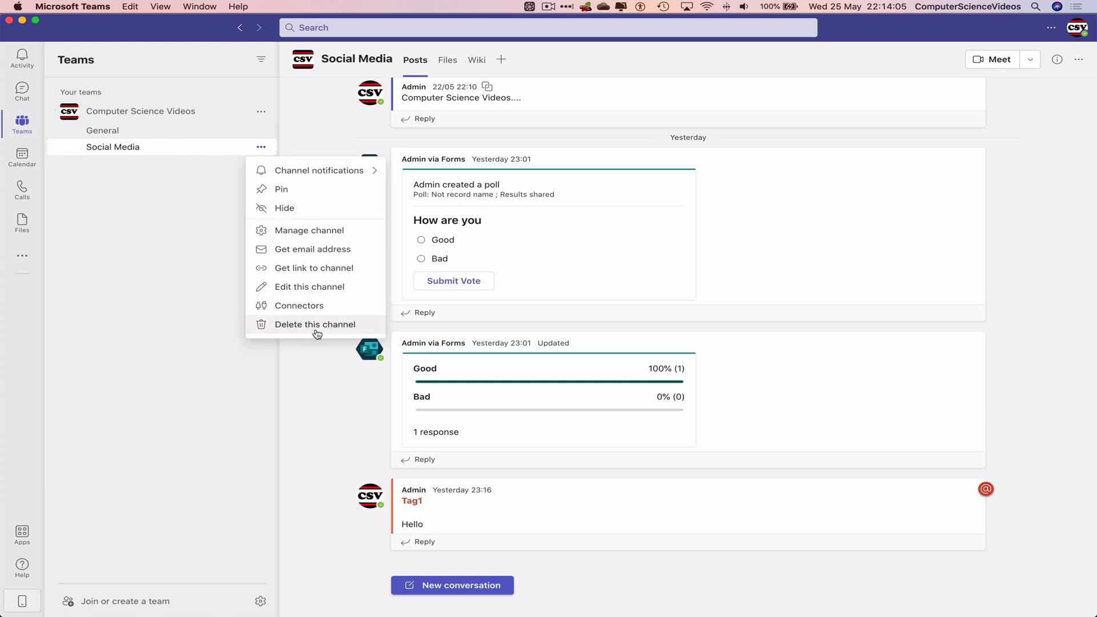
mouse_move(330, 293)
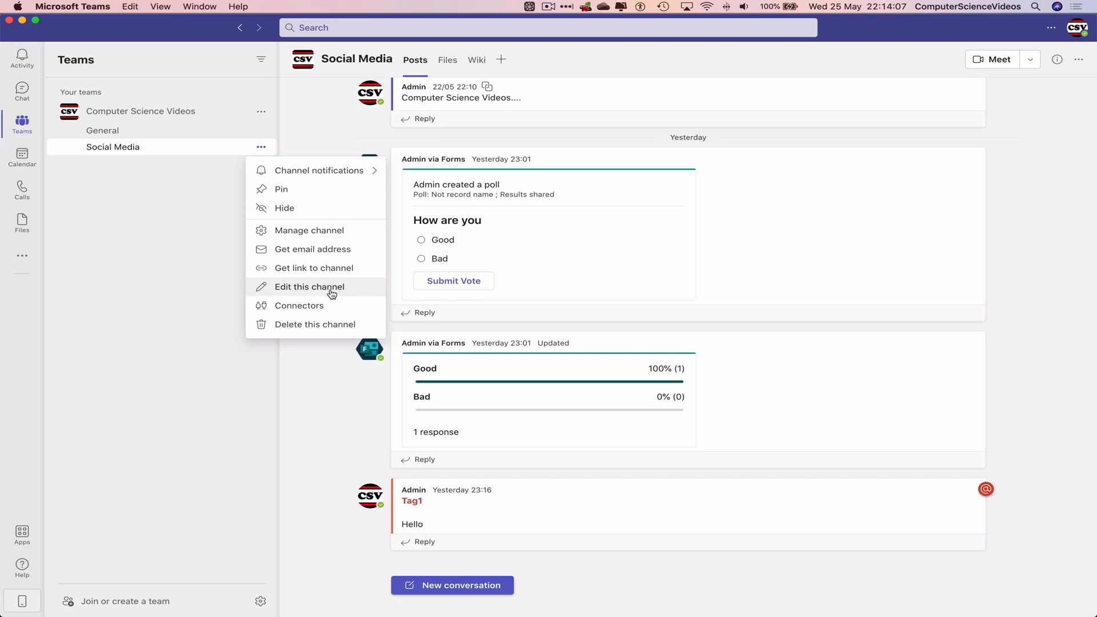
click(309, 287)
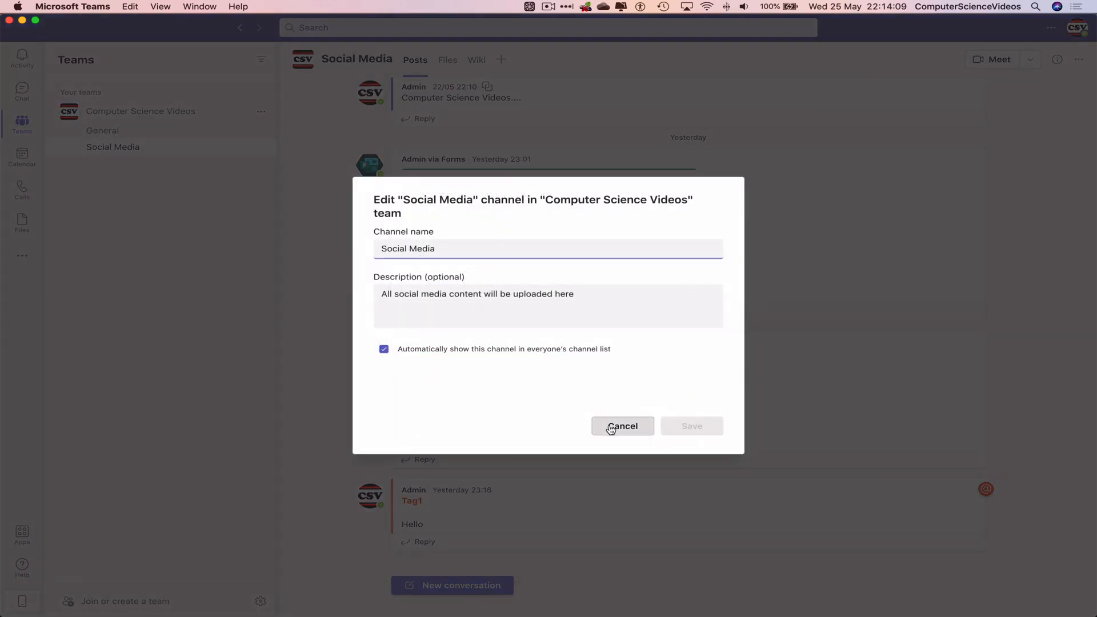
click(623, 426)
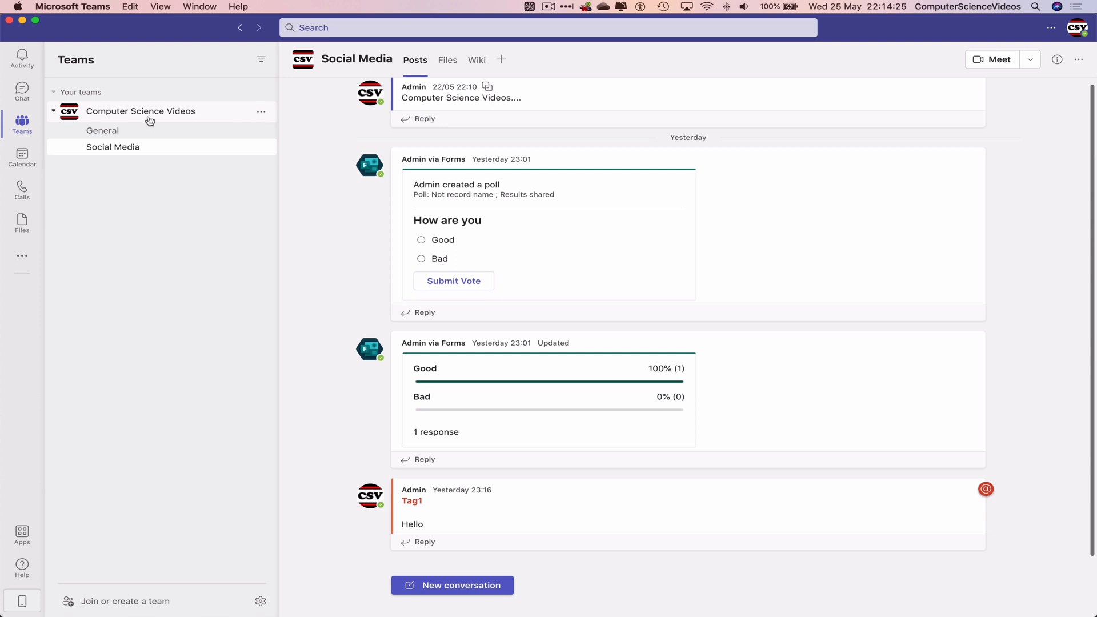
click(260, 112)
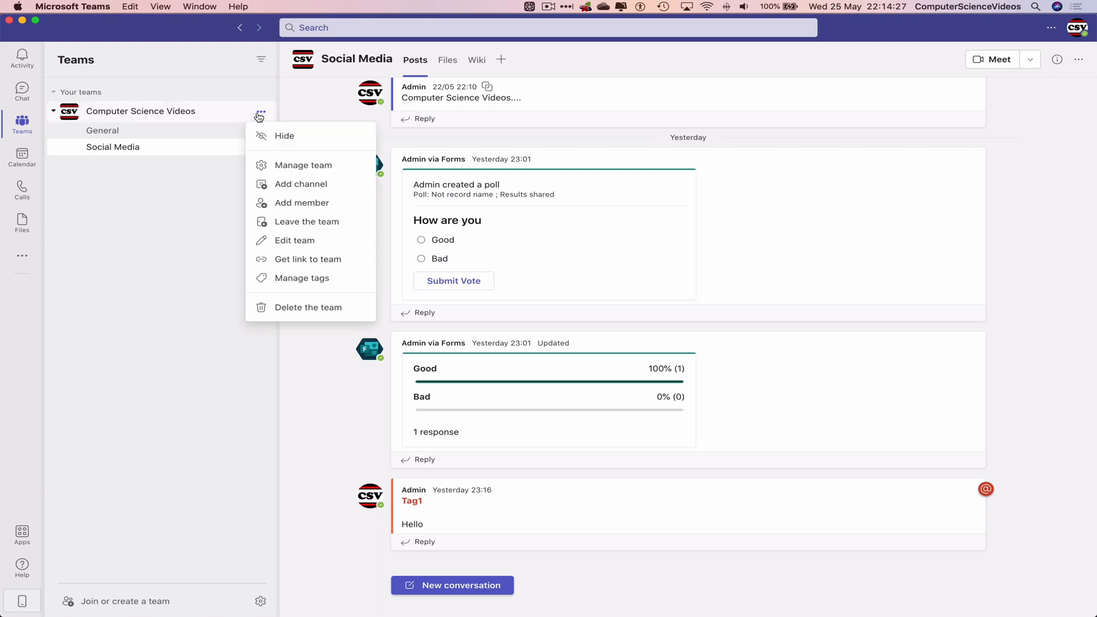
mouse_move(310, 283)
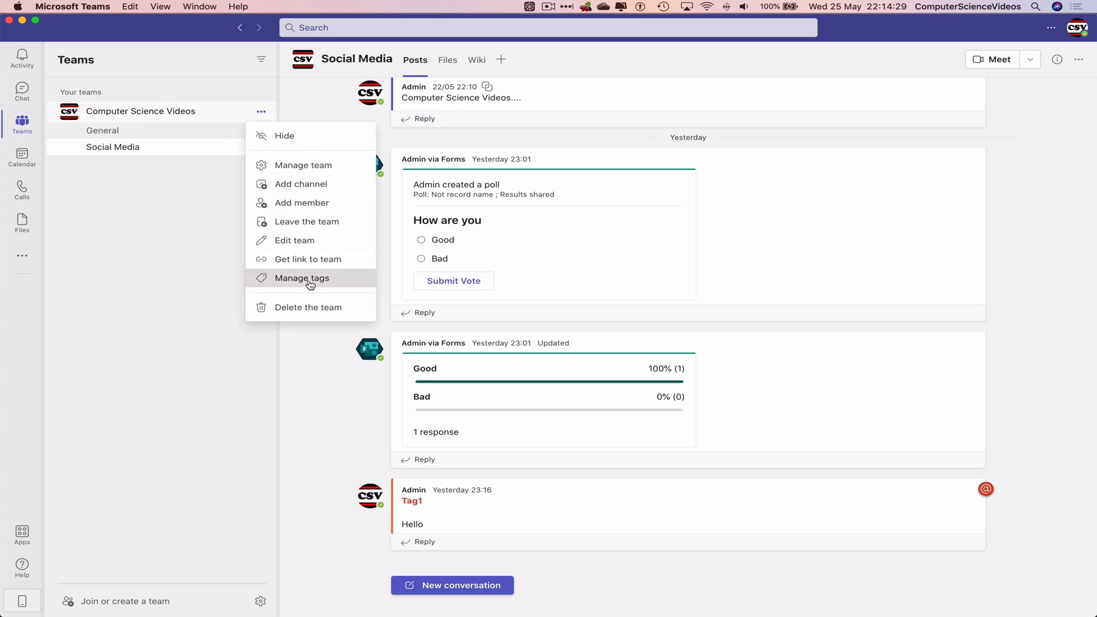
Step: Go to Manage tags for Computer Science Videos, showing Tag1 with two members
click(302, 277)
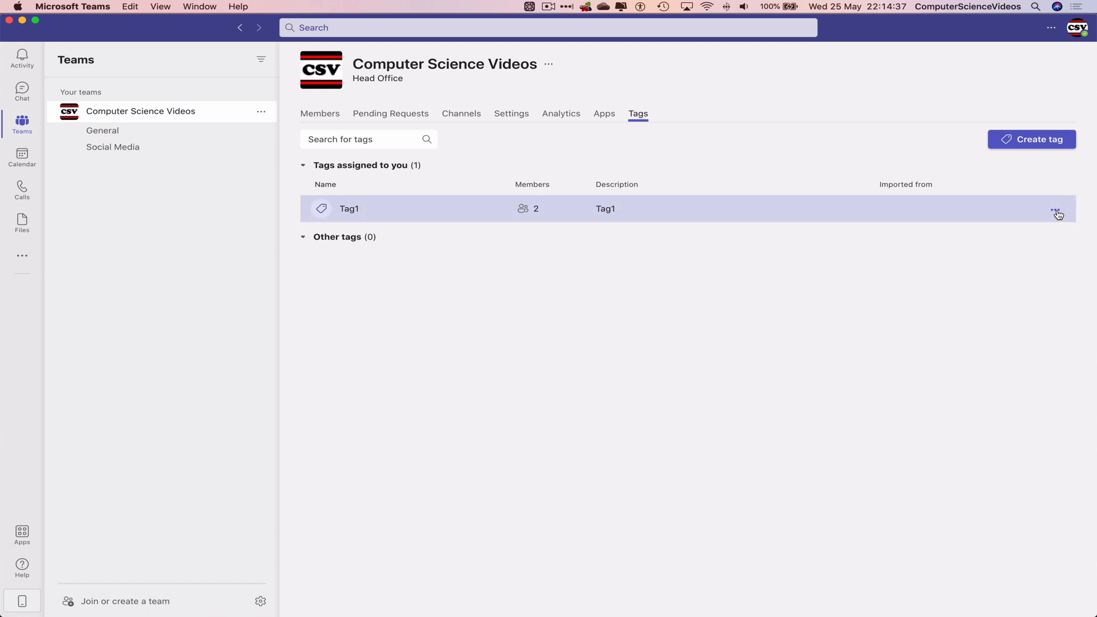
mouse_move(1056, 212)
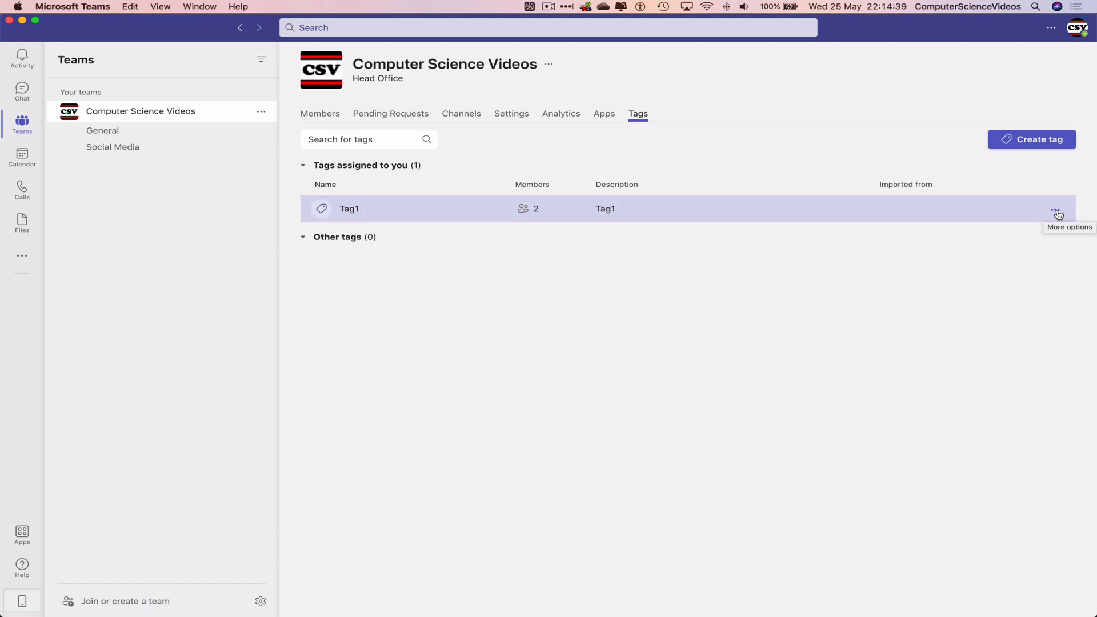
Step: Delete Tag1 from the team's tag list, leaving the Tags page empty
click(1055, 211)
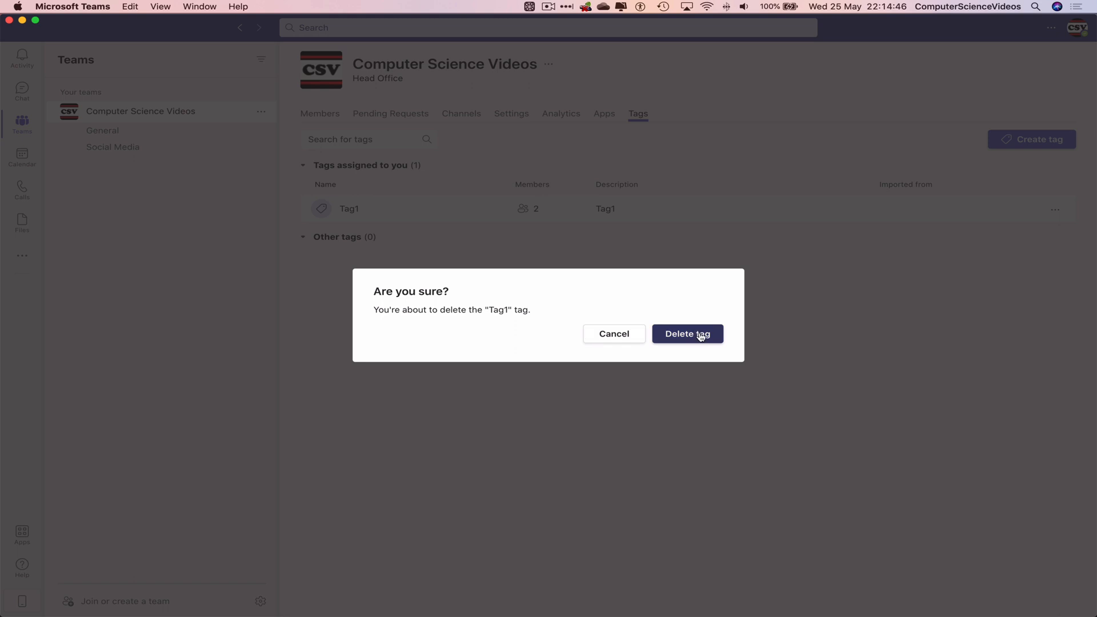
click(687, 333)
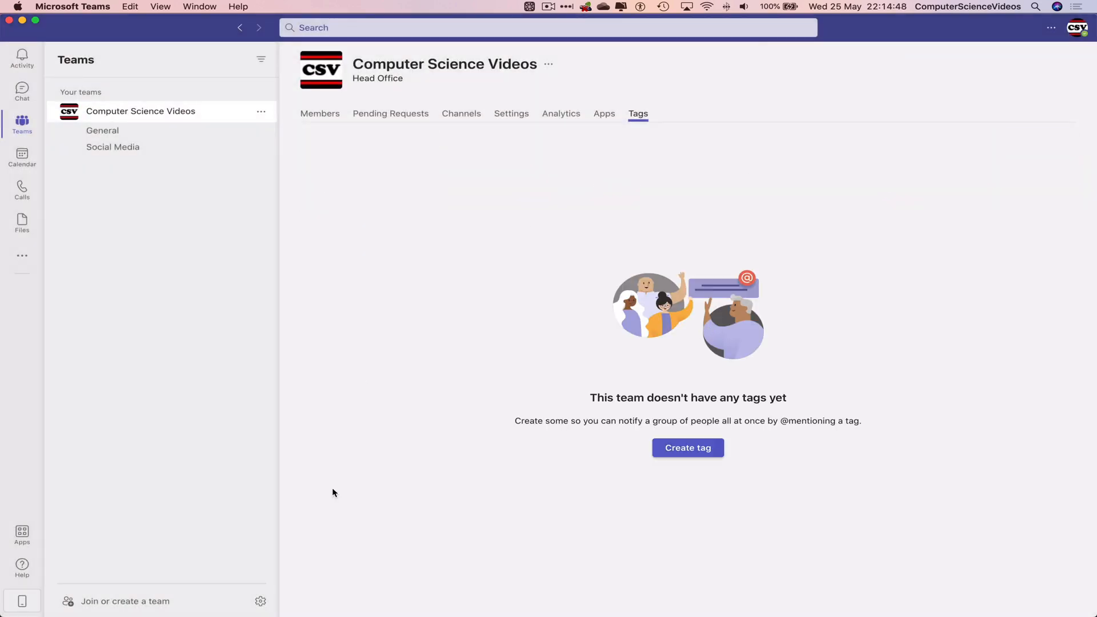
mouse_move(575, 200)
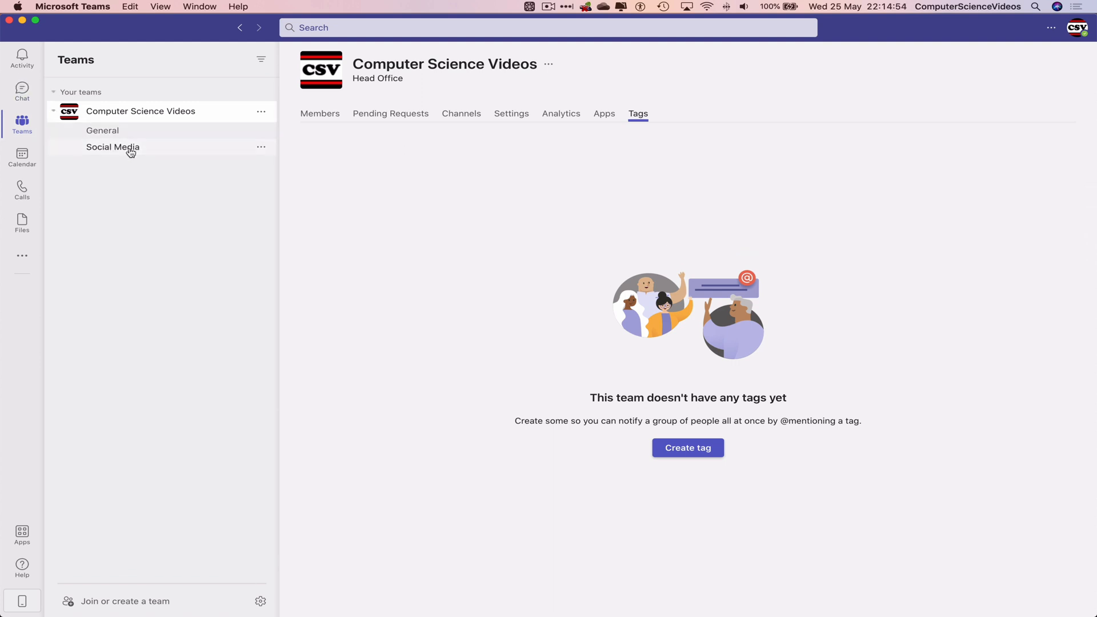
Step: Start a new Social Media conversation with an @ mention and verify Tag1 is not suggested
click(112, 146)
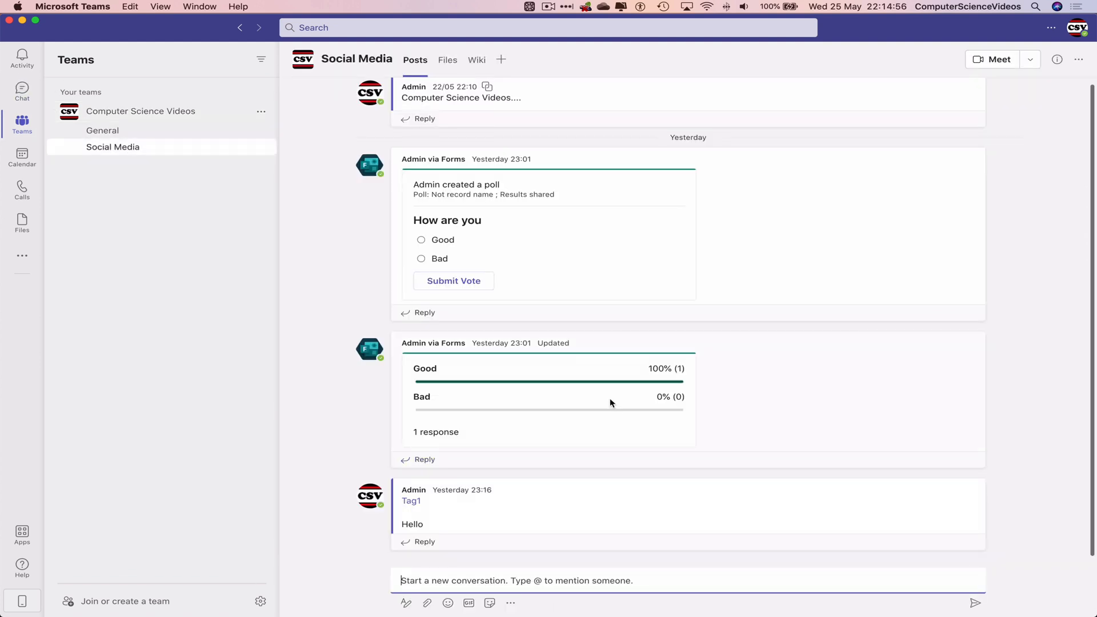
click(515, 581)
text(@)
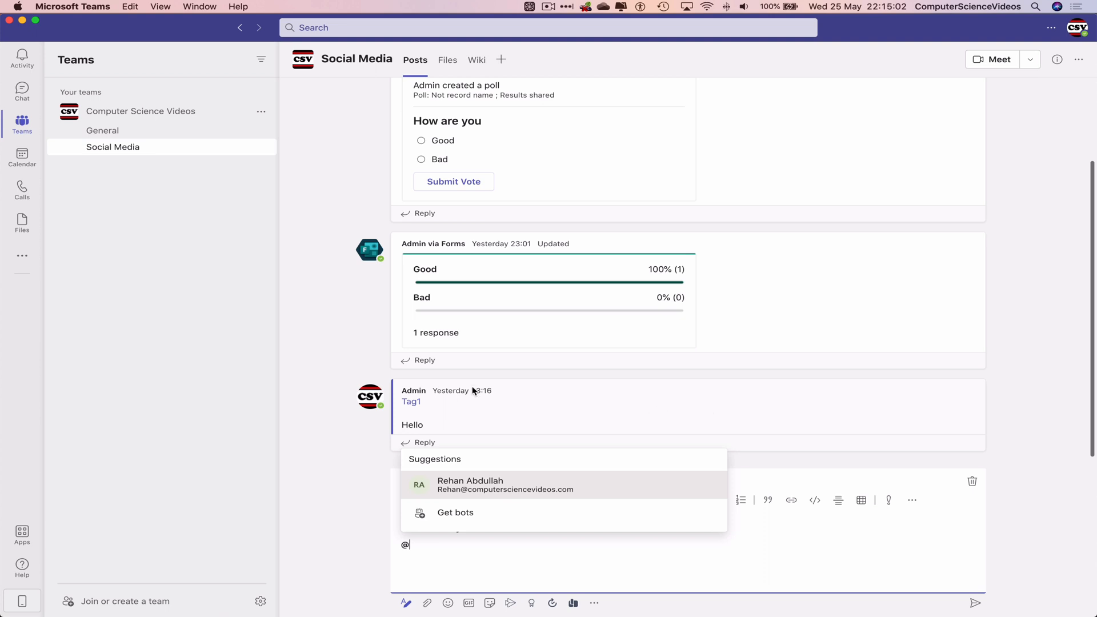
mouse_move(610, 374)
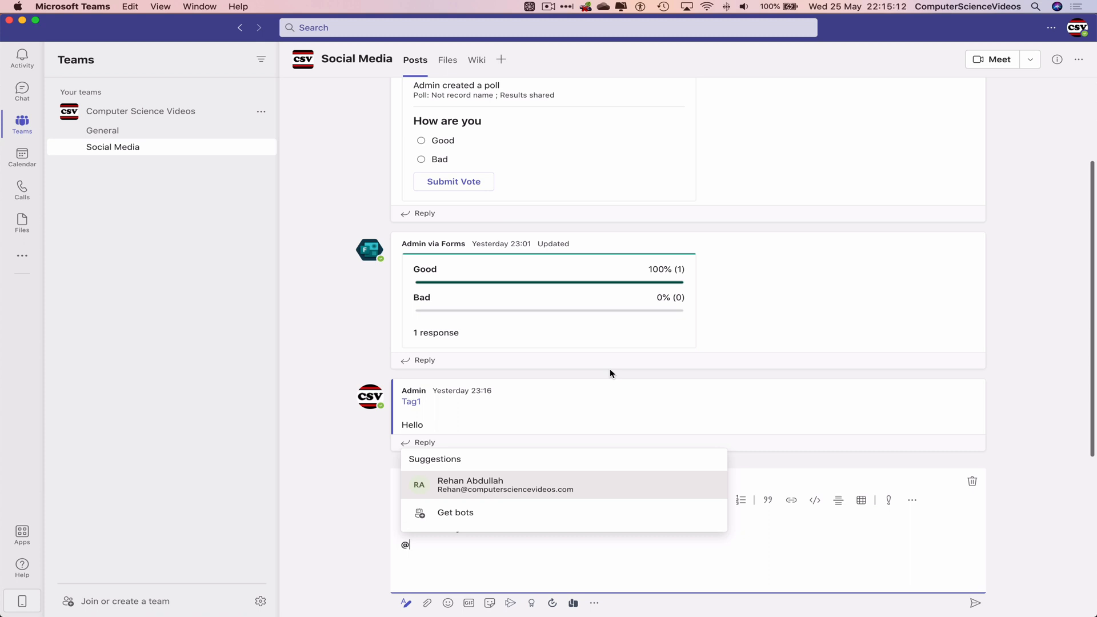
mouse_move(337, 337)
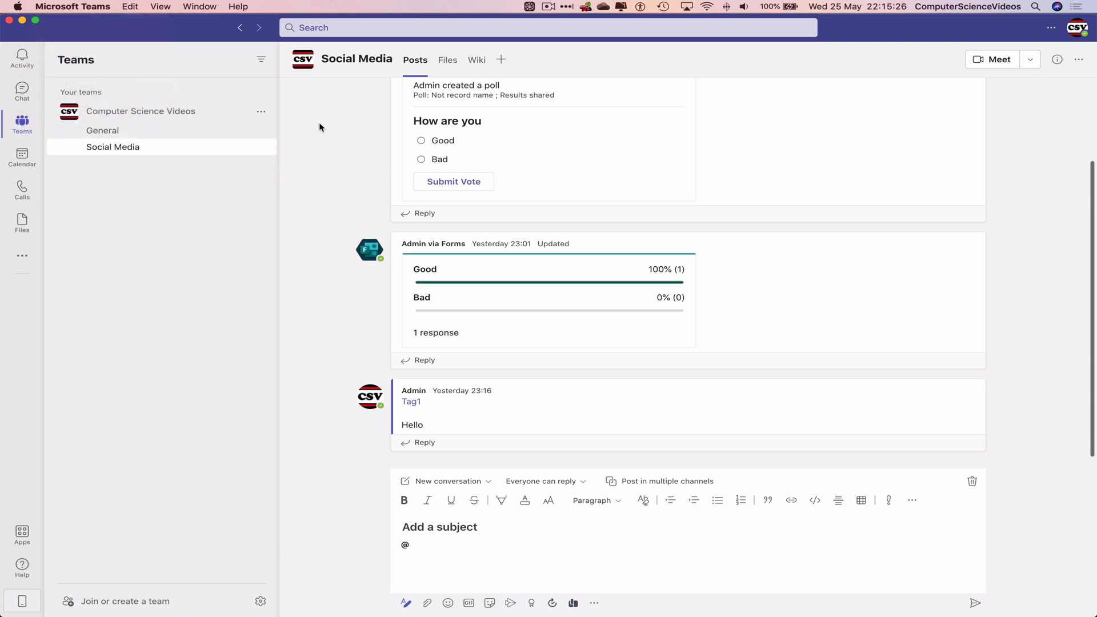
Step: Quit Microsoft Teams from the menu bar, leaving the @ mention draft unsent
click(70, 6)
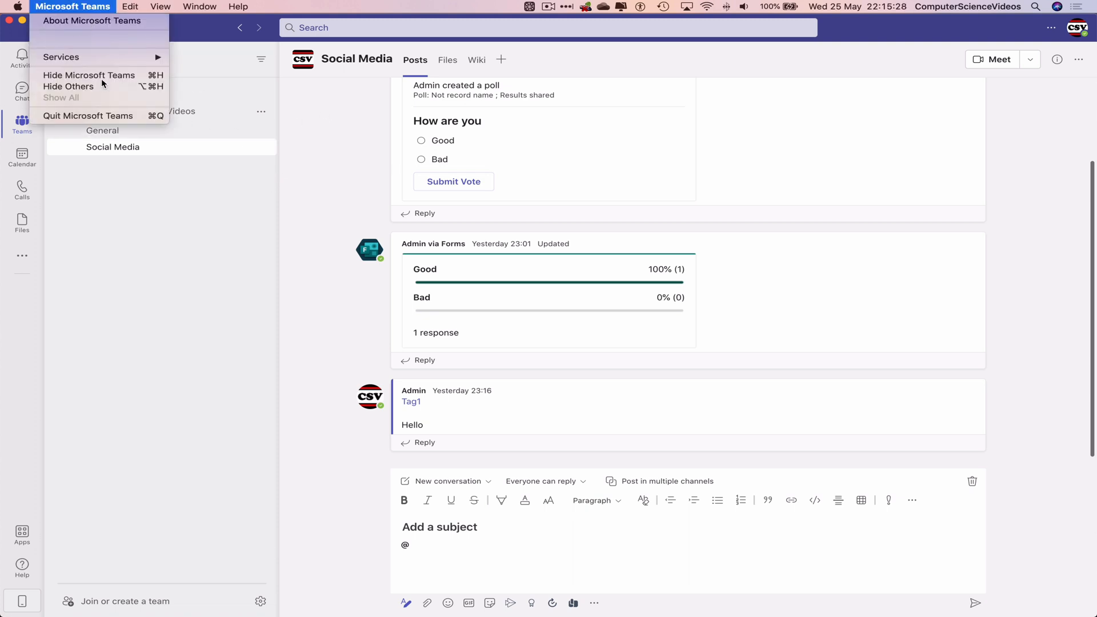
click(88, 76)
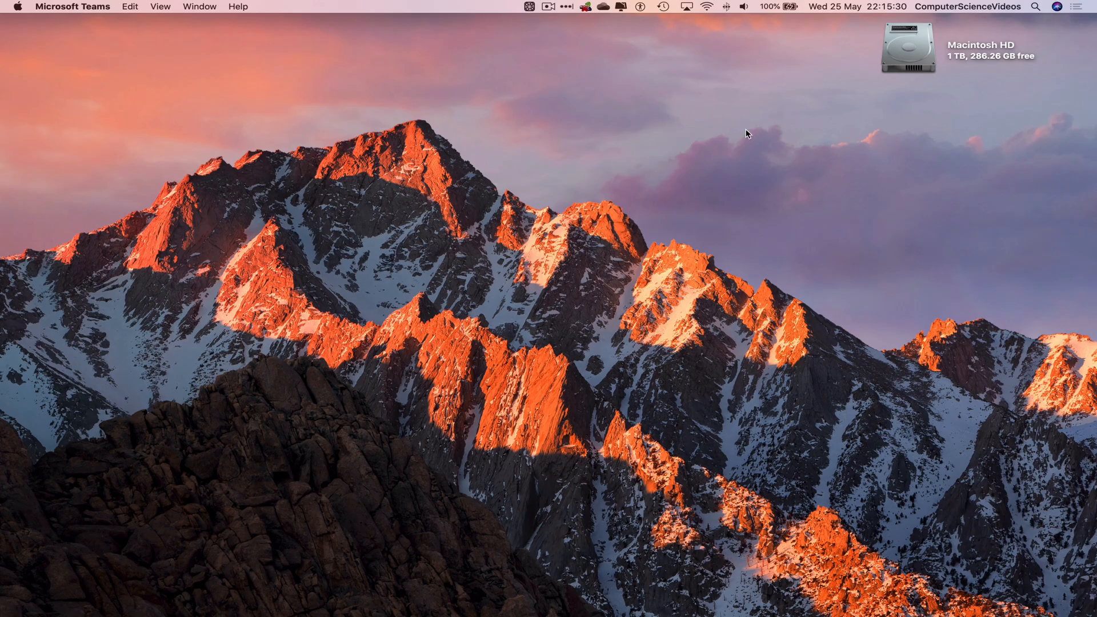